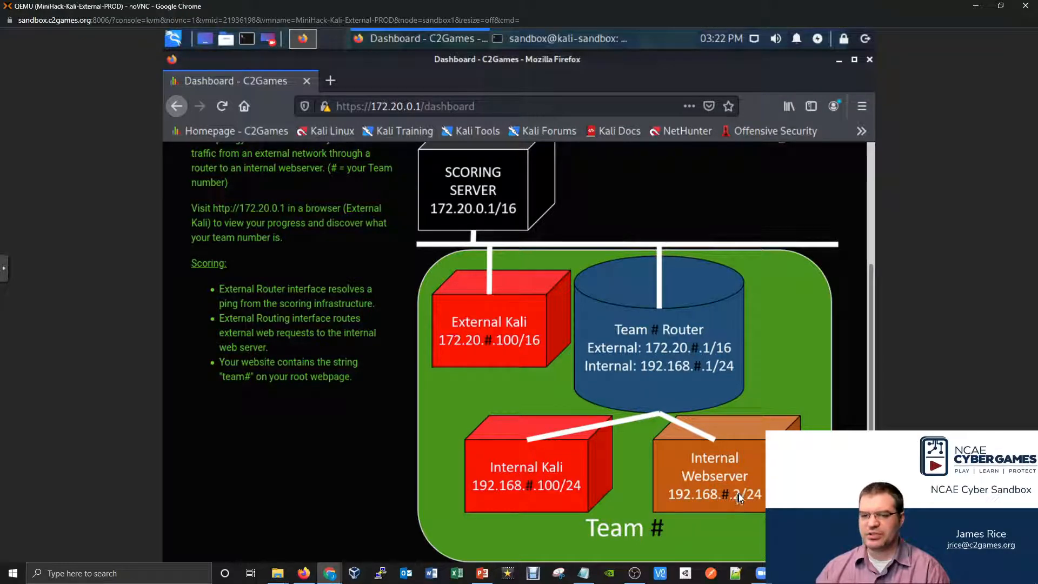
pyautogui.moveTo(664, 377)
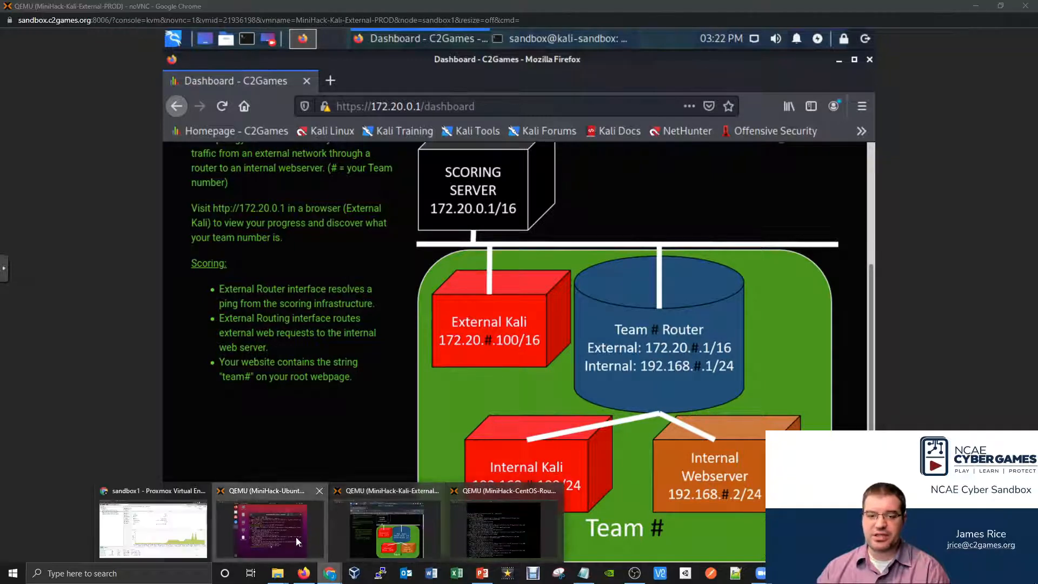
# From Ubuntu, ping the router at 192.168.118.1 and stop it at 25/25 received, 0% loss.
pyautogui.click(269, 530)
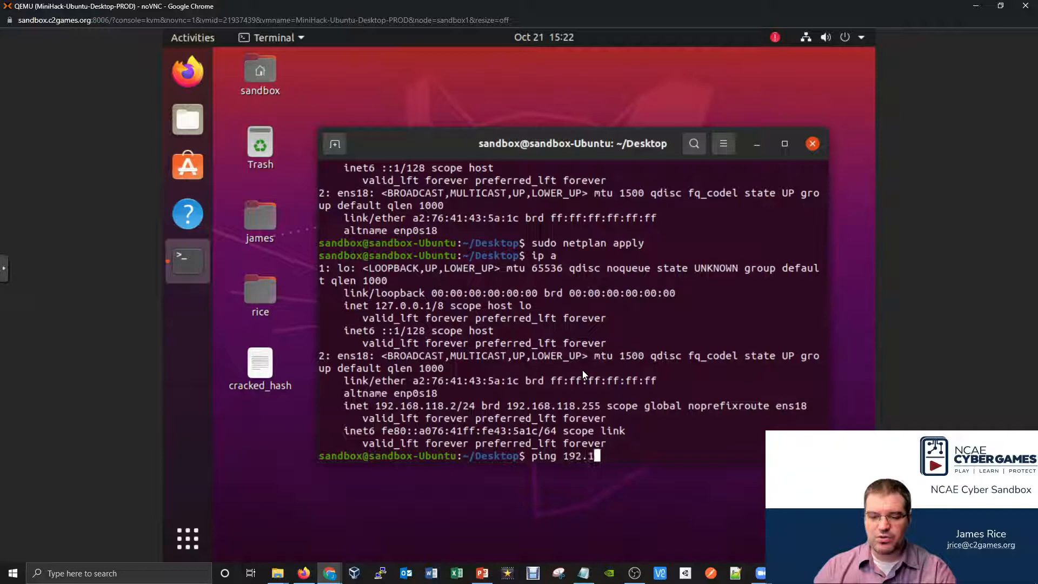
pyautogui.write('68.11.')
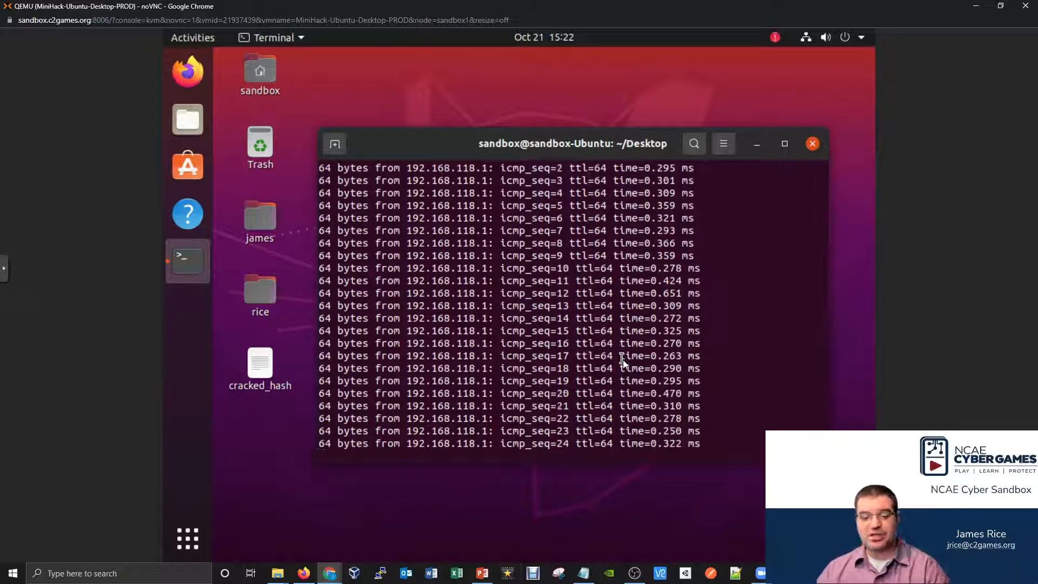
pyautogui.press('ctrl+c')
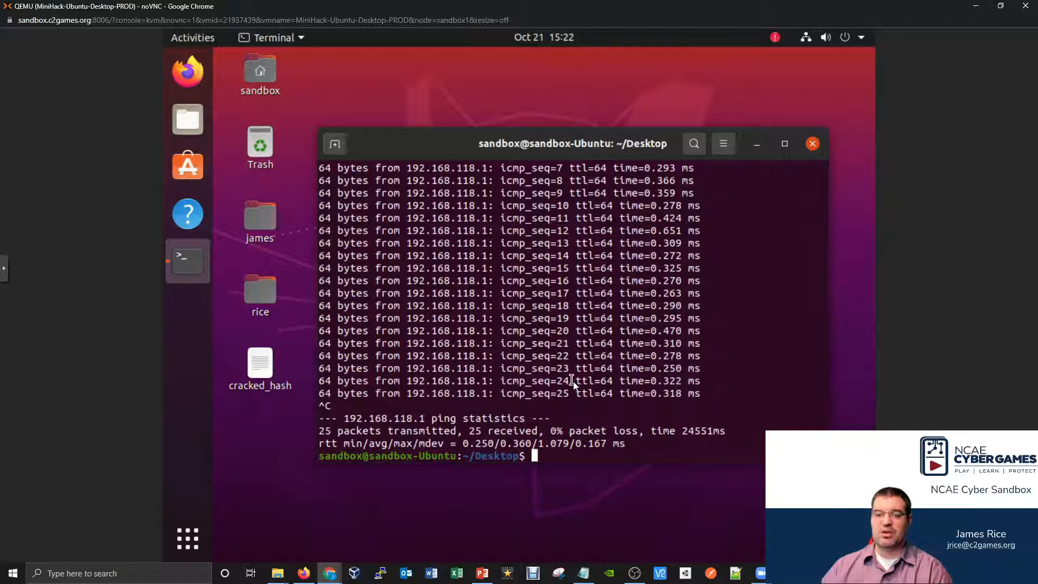
pyautogui.moveTo(577, 379)
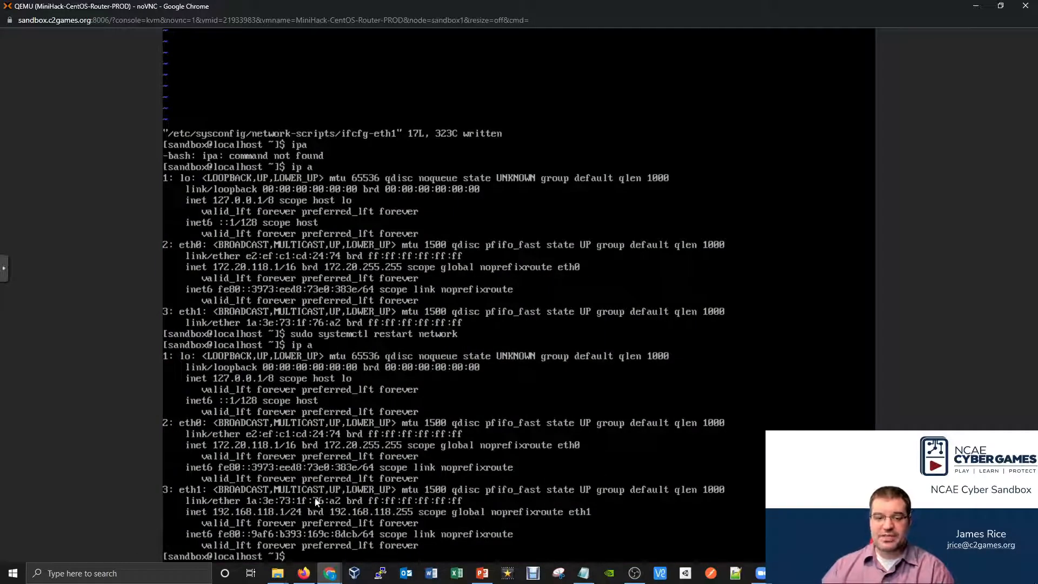
pyautogui.moveTo(329, 573)
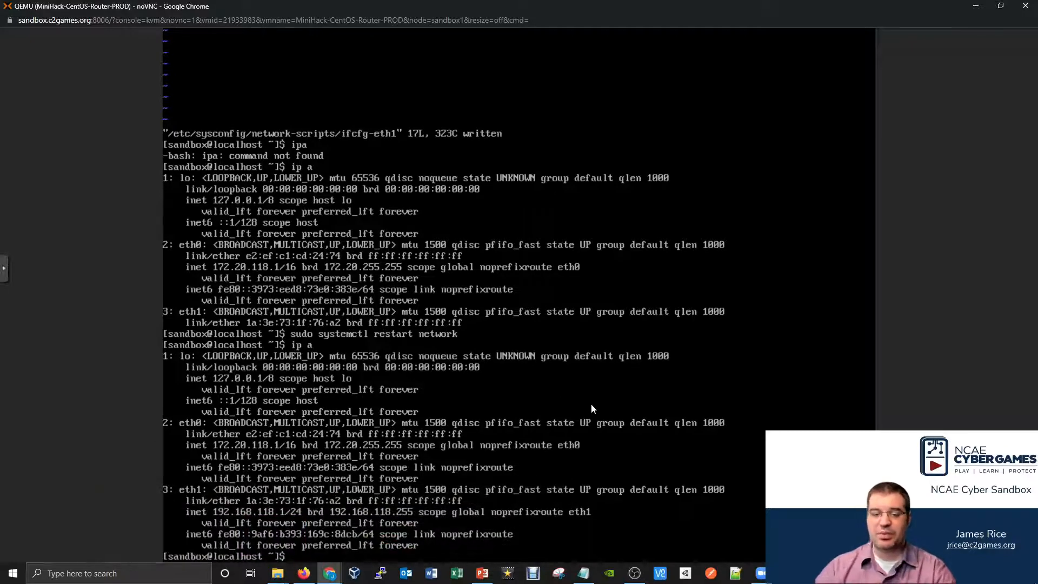
# From the CentOS router, ping the webserver at 192.168.118.2 and watch replies arrive.
pyautogui.write('ping 192.168.118.2')
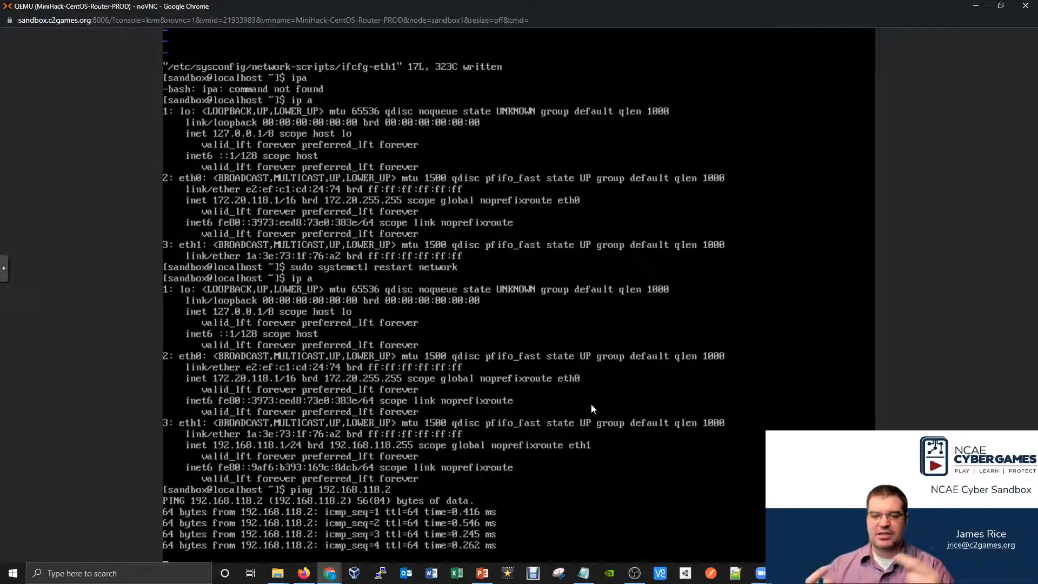
pyautogui.scroll(-3)
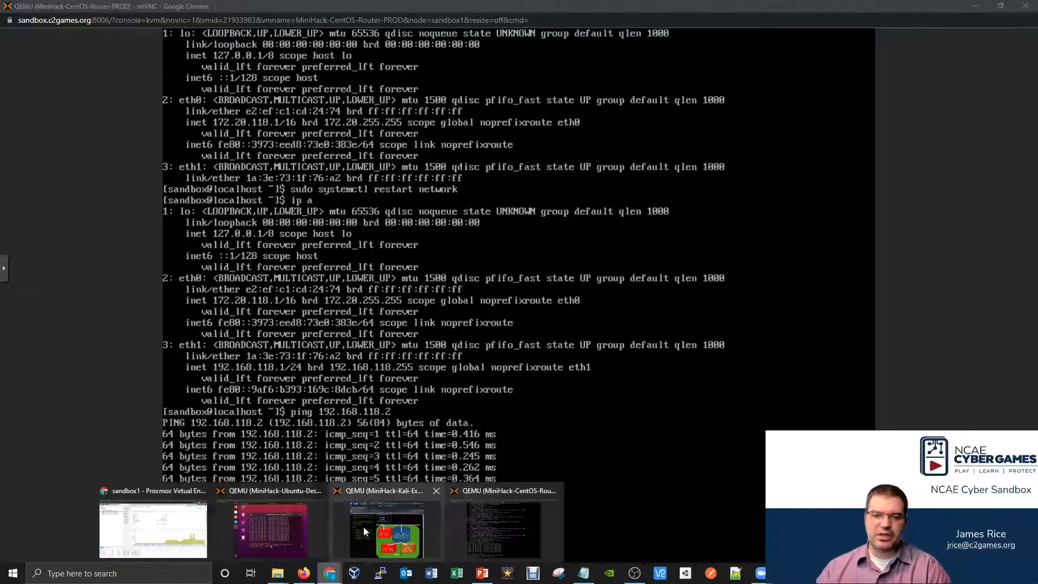
# Review the C2Games network diagram on Kali, then return to the CentOS router console.
pyautogui.click(387, 530)
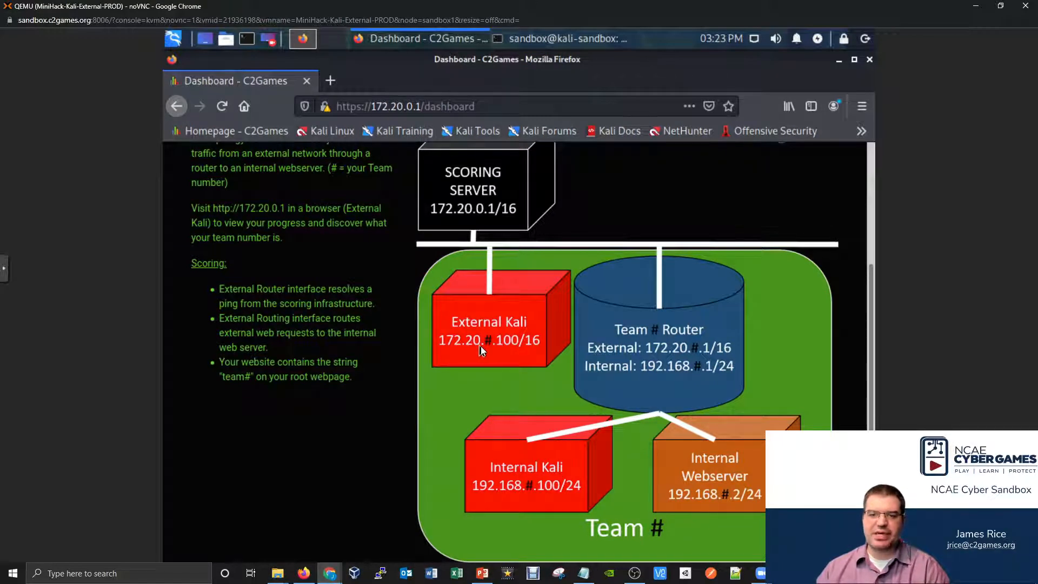
pyautogui.moveTo(486, 350)
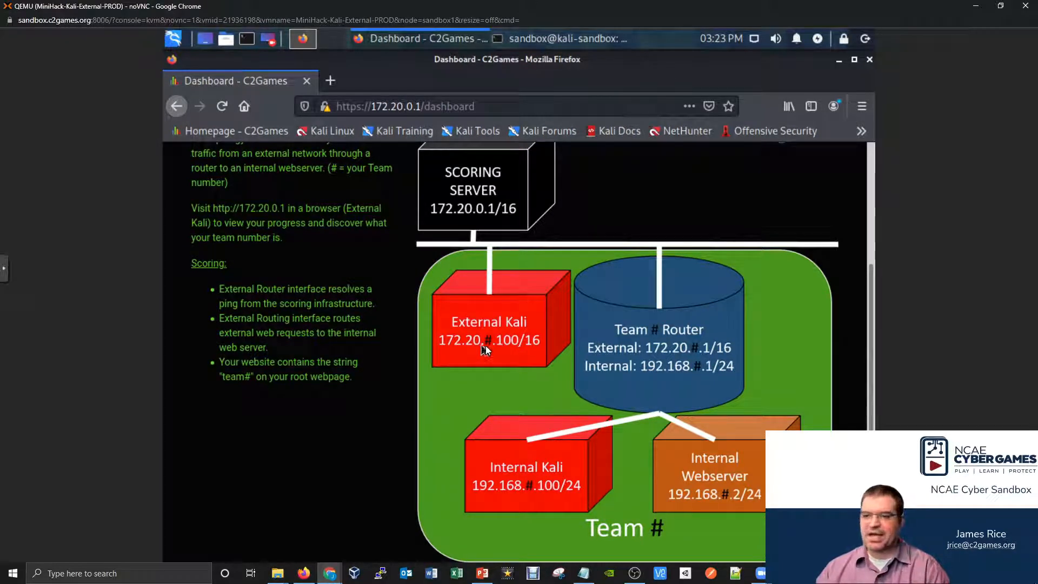
pyautogui.moveTo(725, 505)
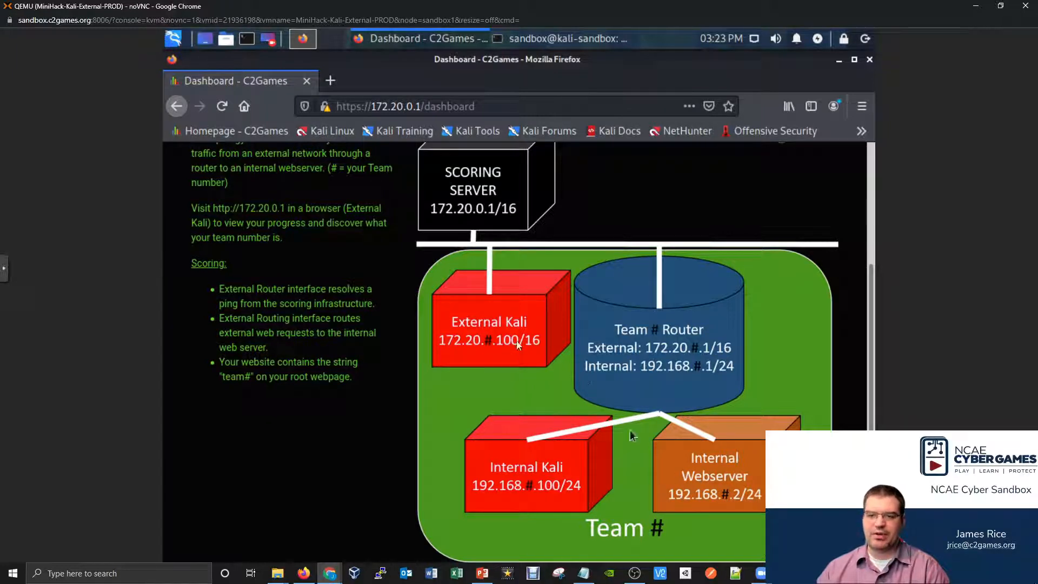
pyautogui.moveTo(652, 281)
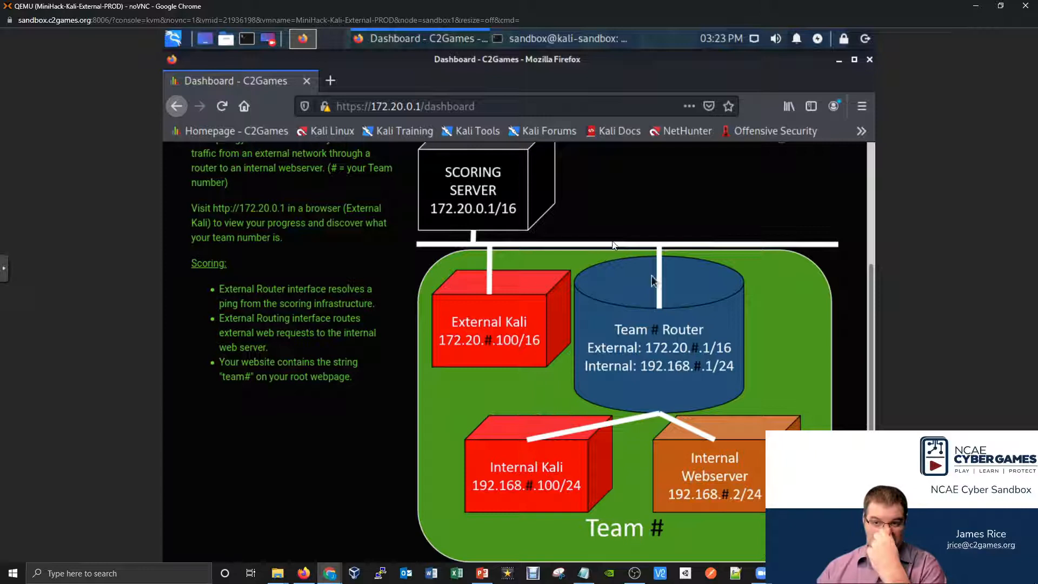
pyautogui.moveTo(648, 381)
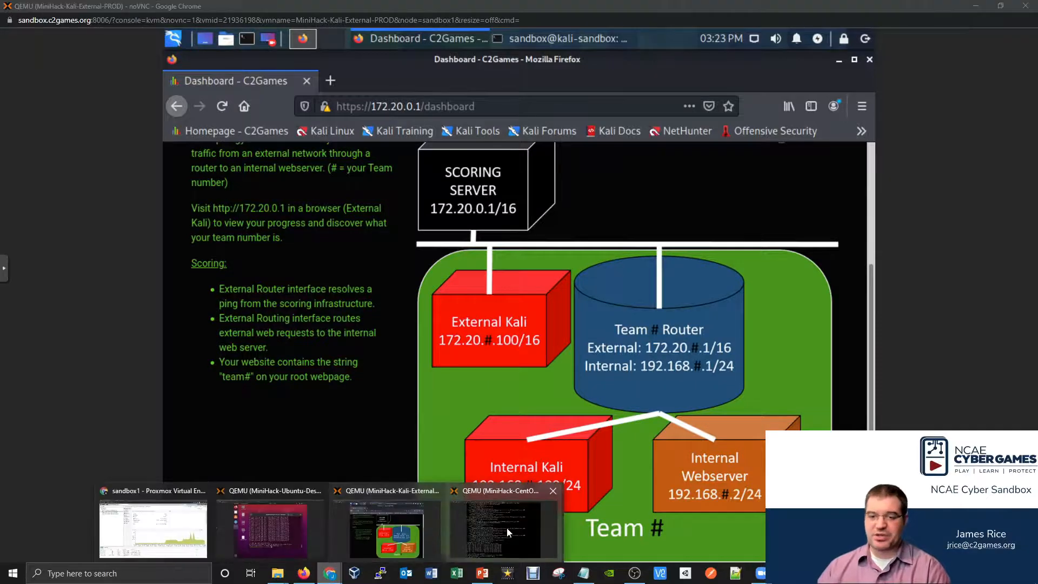
pyautogui.click(503, 530)
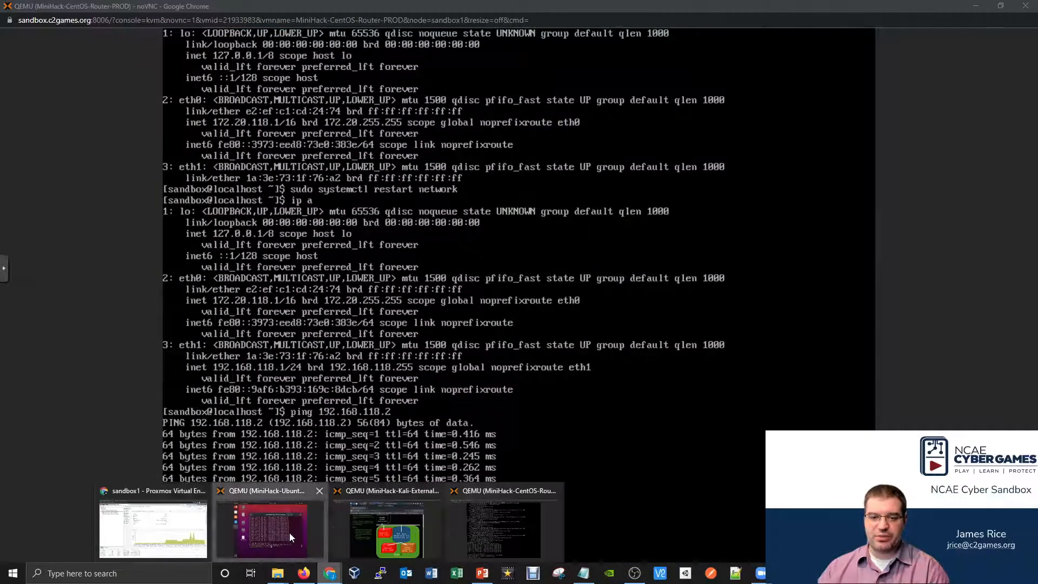
# From Ubuntu, ping 172.20.118.100, which reports 'Network is unreachable'.
pyautogui.click(268, 530)
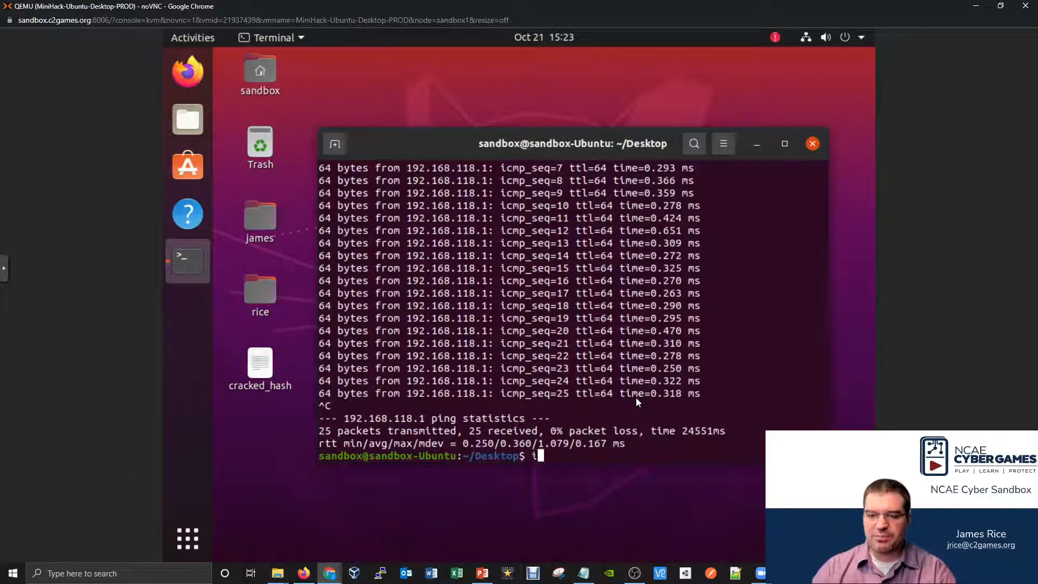
pyautogui.write('p')
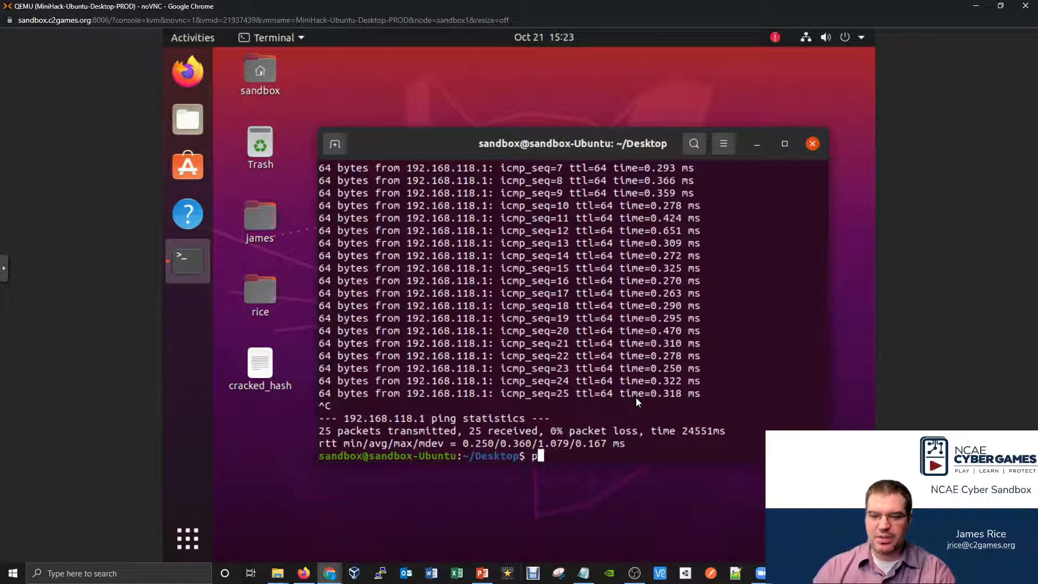
pyautogui.write('ing 172.')
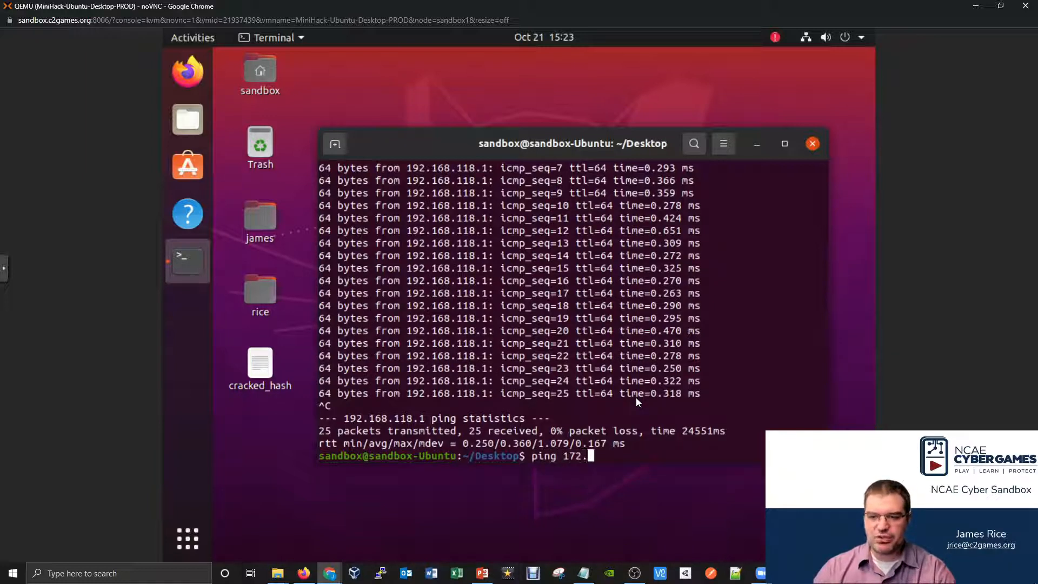
pyautogui.write('20.118')
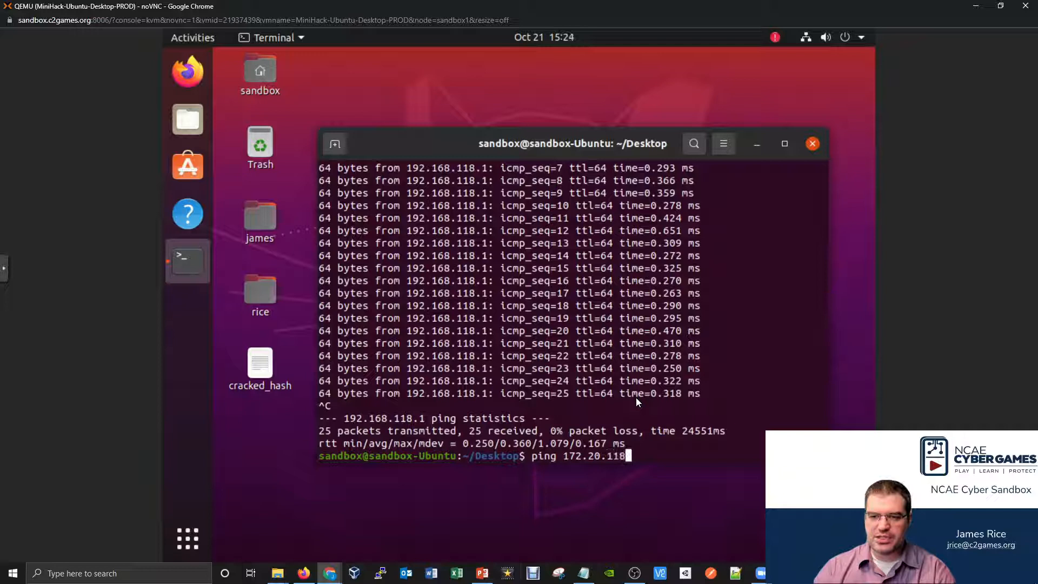
pyautogui.write('100')
pyautogui.write('ping')
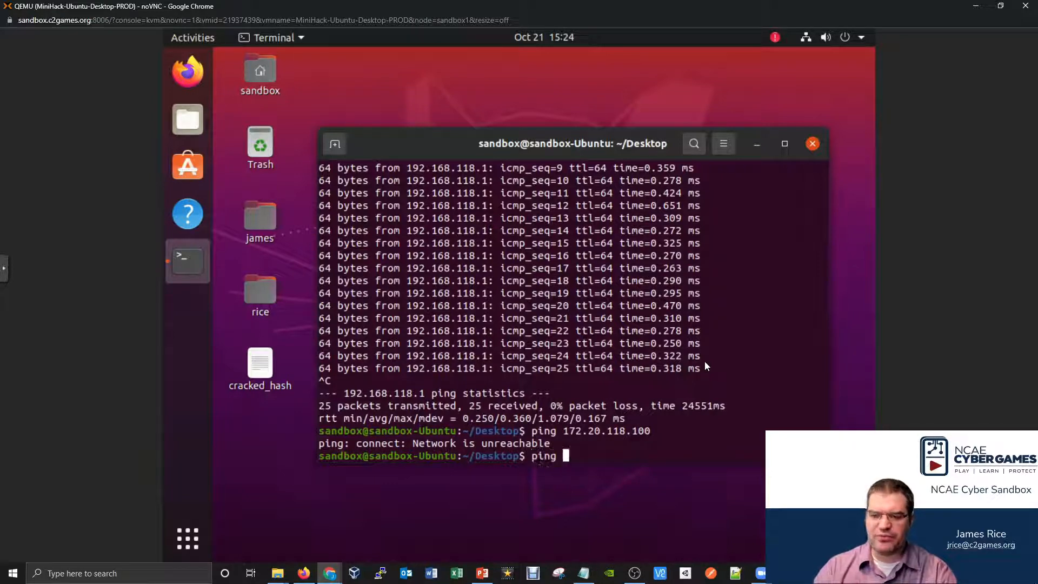
# From Ubuntu, ping 192.168.118.100, getting Destination Host Unreachable with 100% loss.
pyautogui.write('192.168.118.')
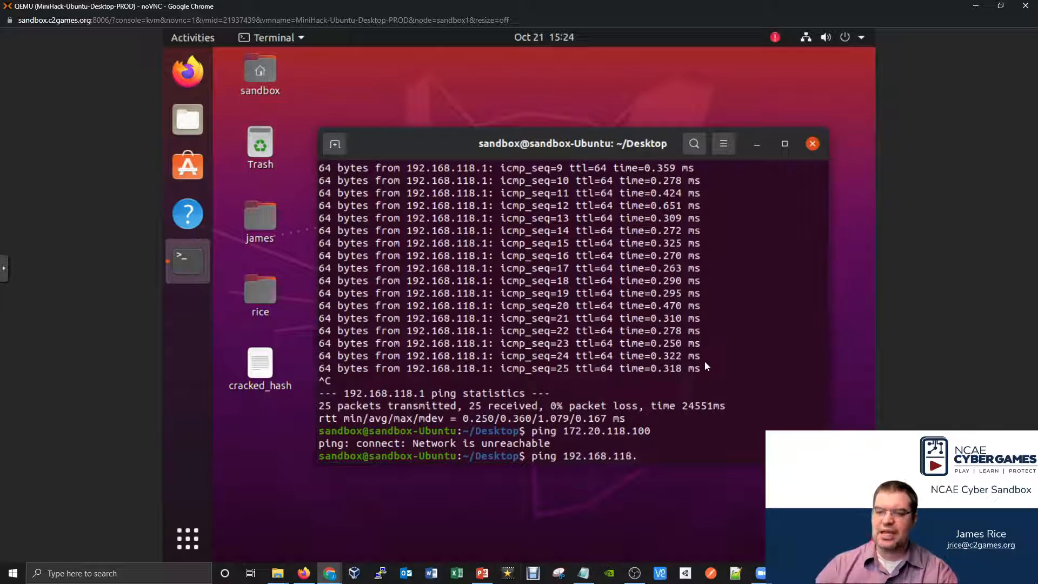
pyautogui.write('100')
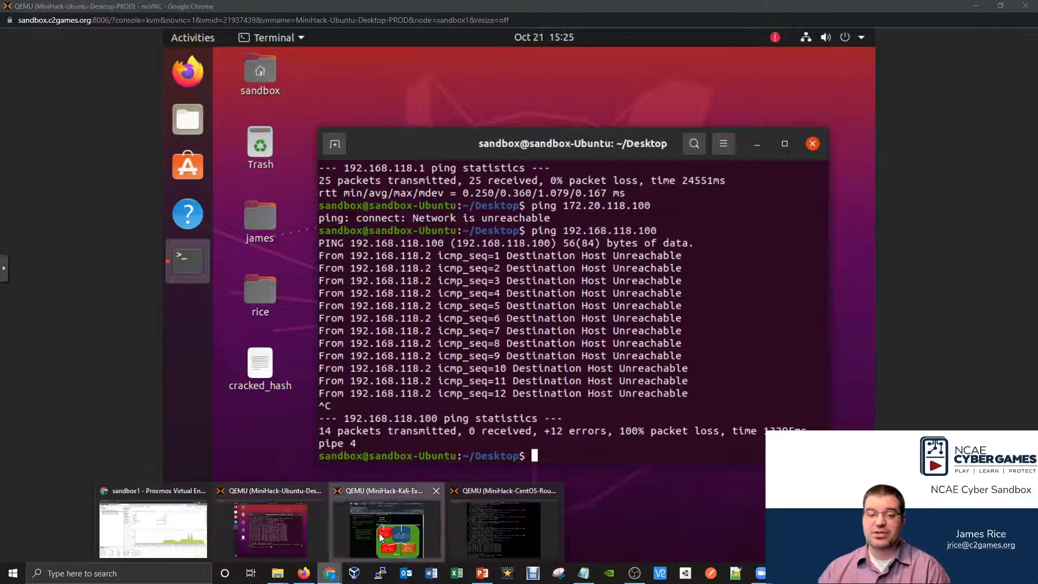
# Show the C2Games dashboard network diagram in Firefox on the Kali machine.
pyautogui.click(387, 530)
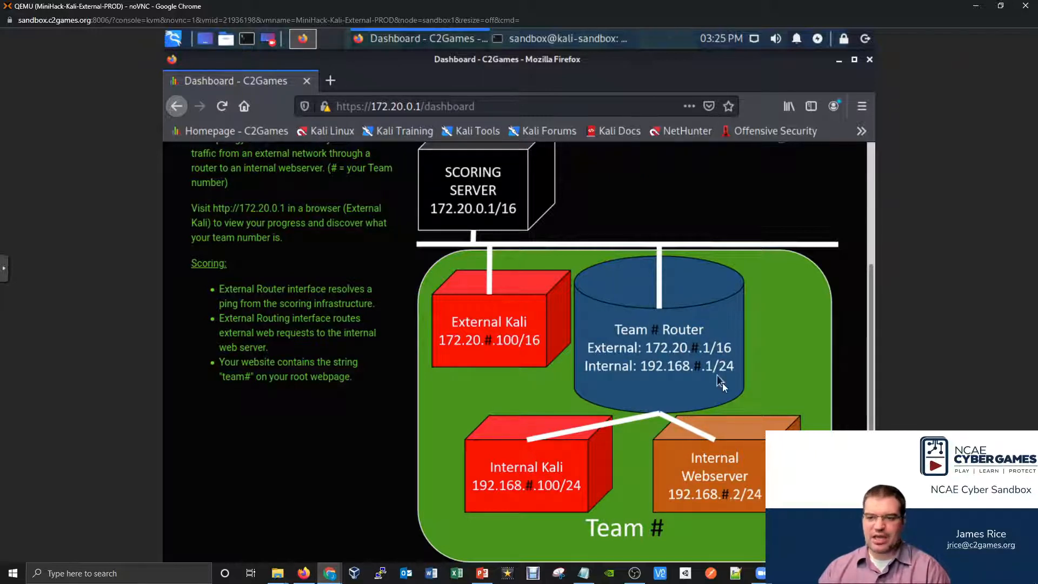
pyautogui.moveTo(706, 433)
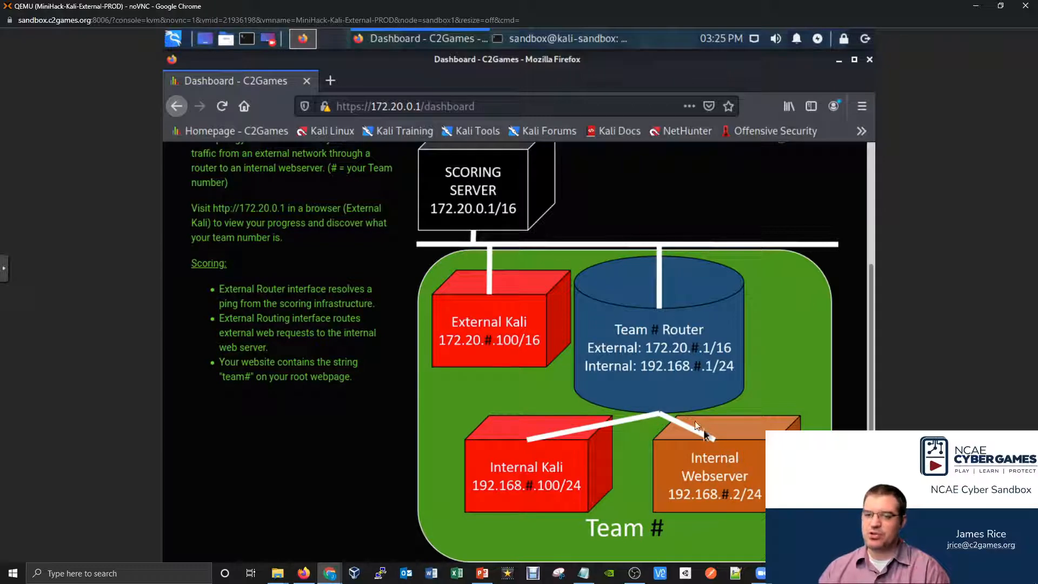
pyautogui.moveTo(742, 460)
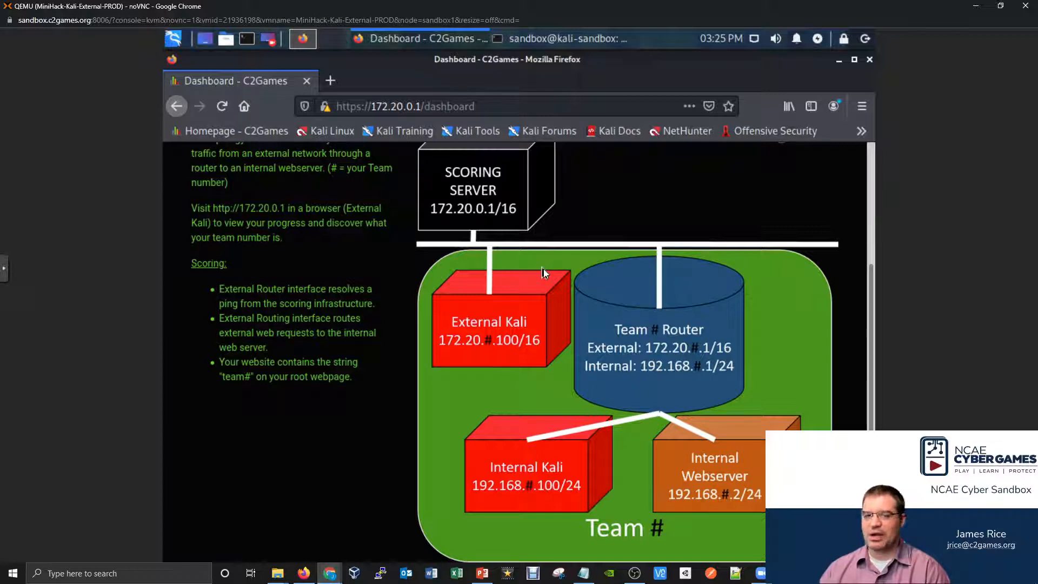
pyautogui.moveTo(681, 389)
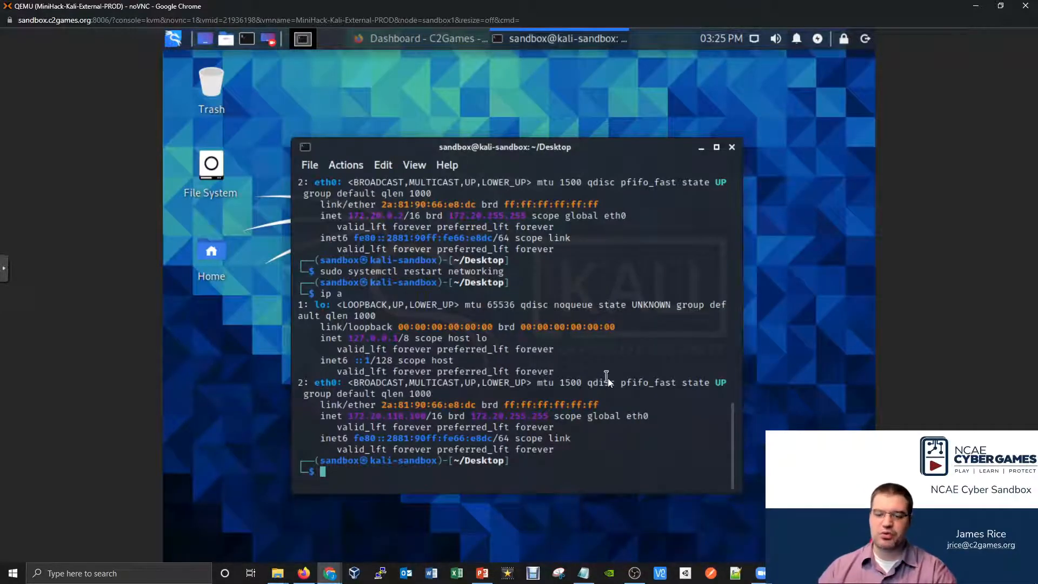
# From Kali, ping the router at 172.20.118.1 with 0% loss, then start another 172.2x ping.
pyautogui.write('ping')
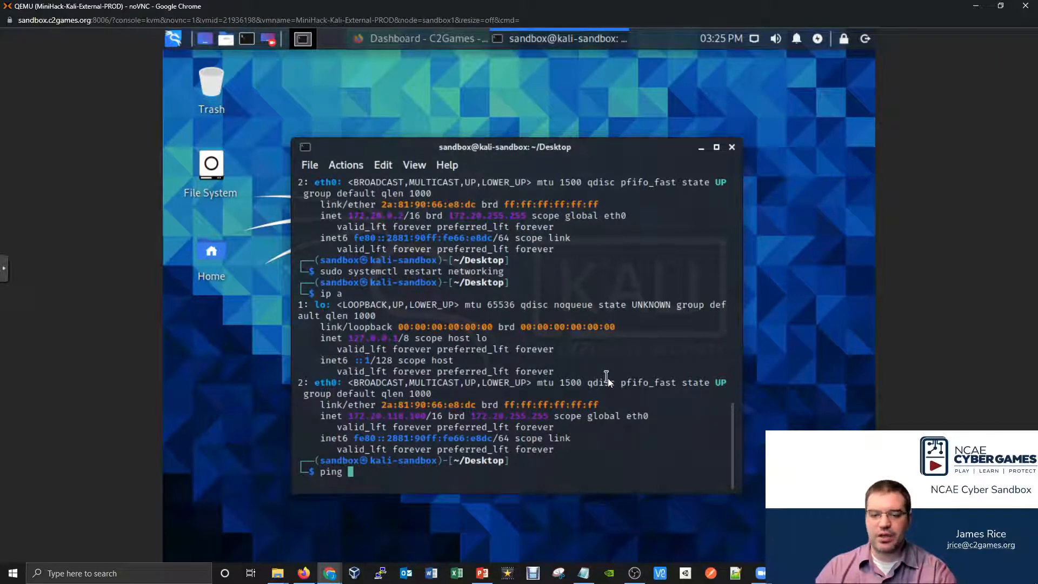
pyautogui.write('172.20')
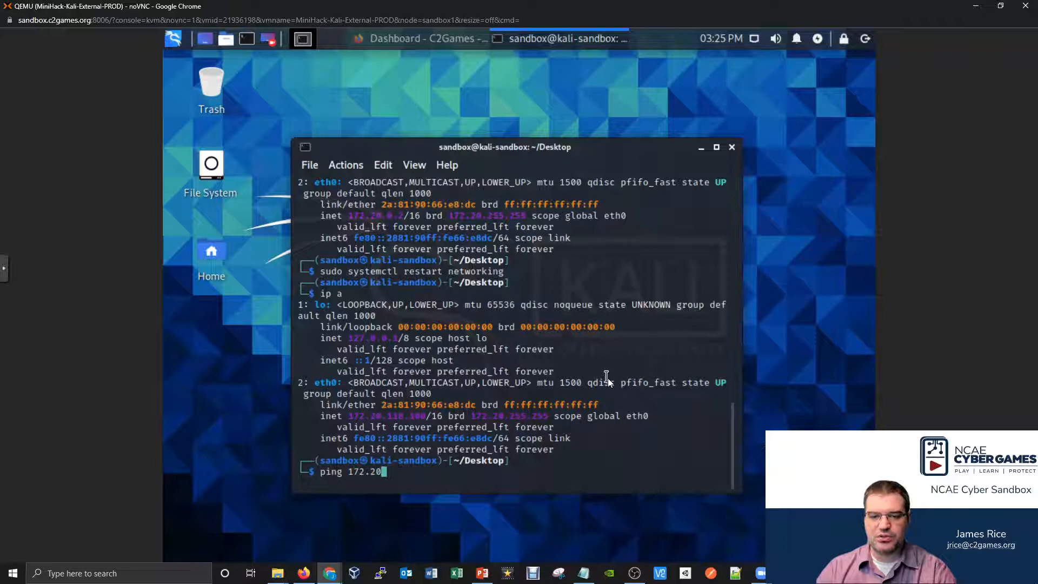
pyautogui.write('118.1')
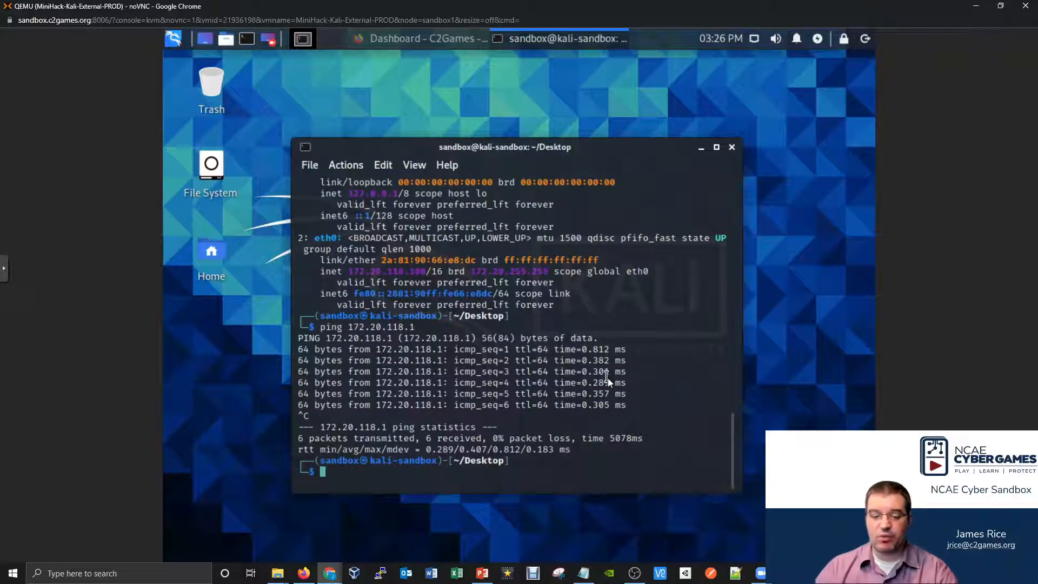
pyautogui.write('ping 172.2')
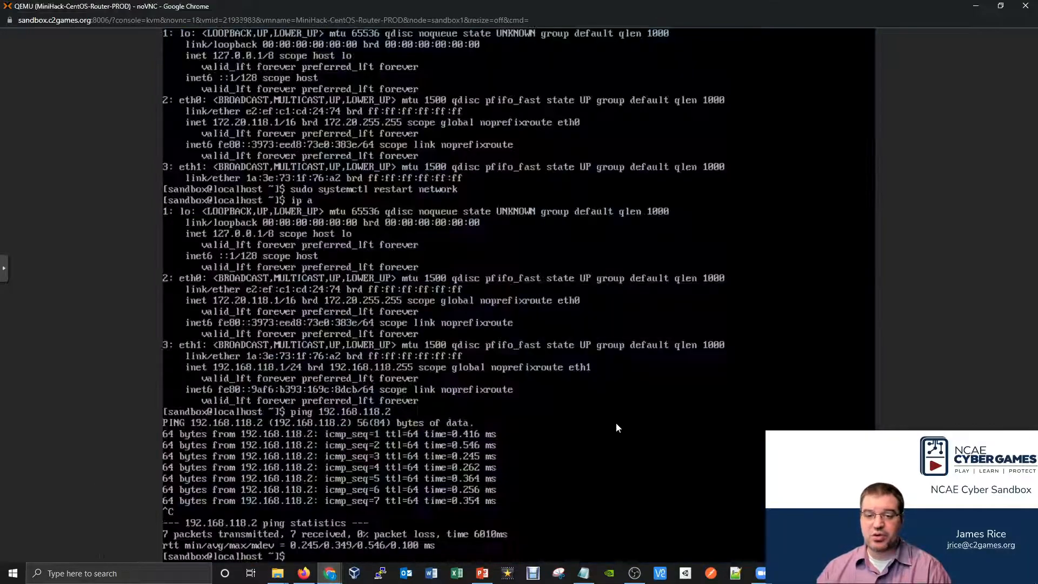
# From the CentOS router, run a ping toward a host on the 172.20.118 network.
pyautogui.write('ping 172.20.118.')
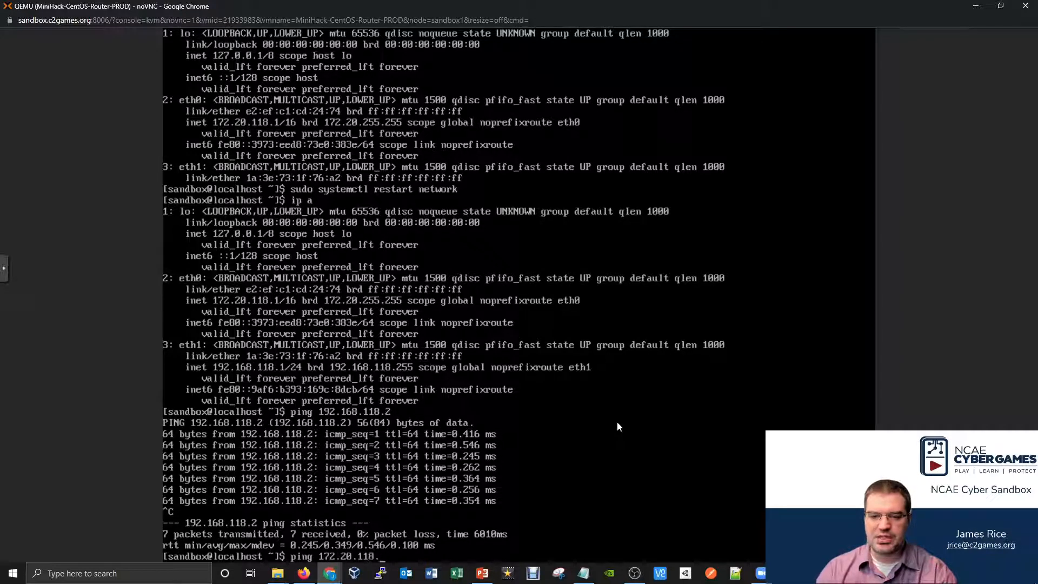
pyautogui.press('Return')
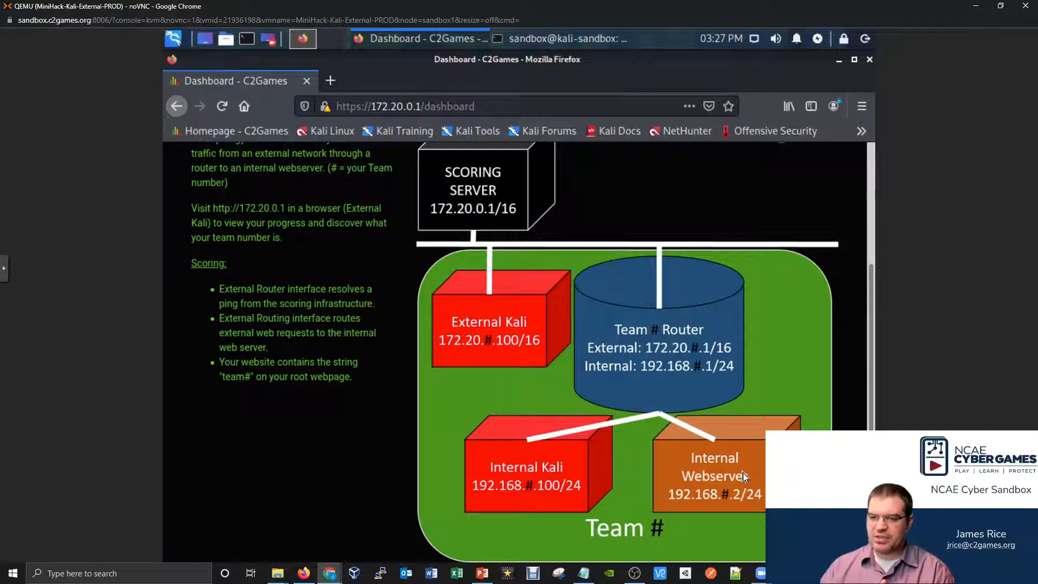
pyautogui.moveTo(668, 390)
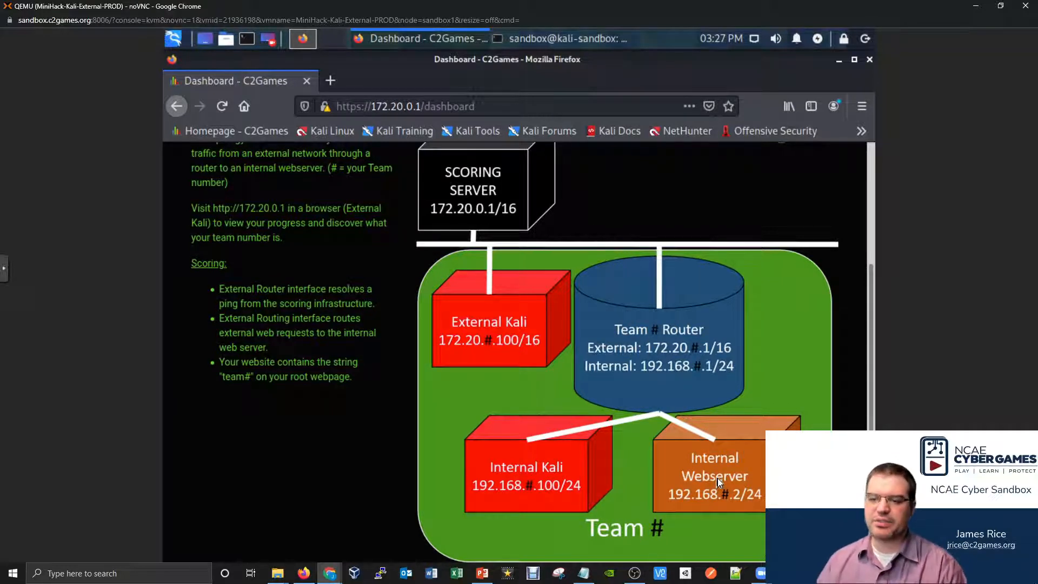
pyautogui.moveTo(702, 483)
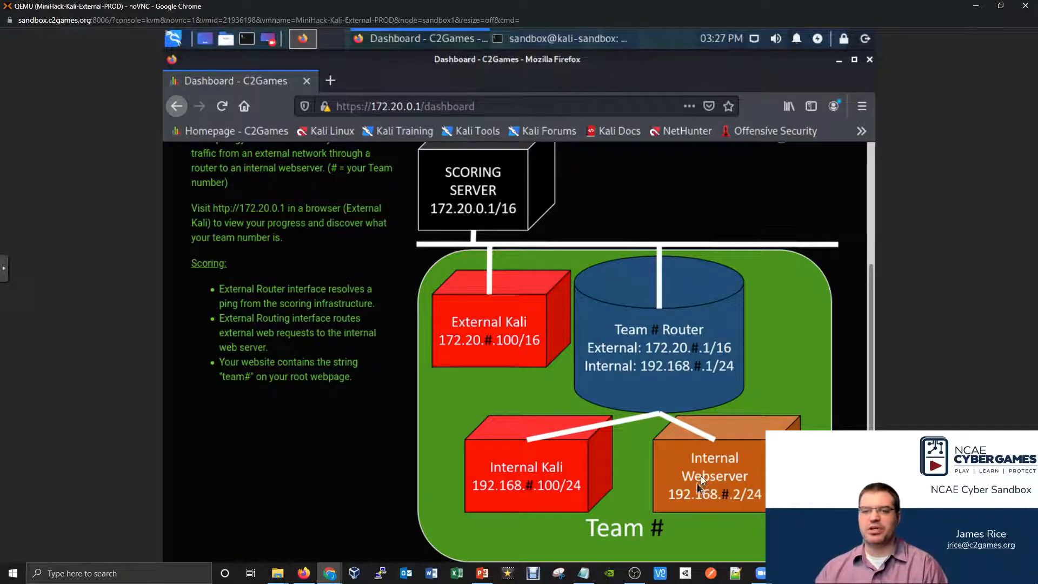